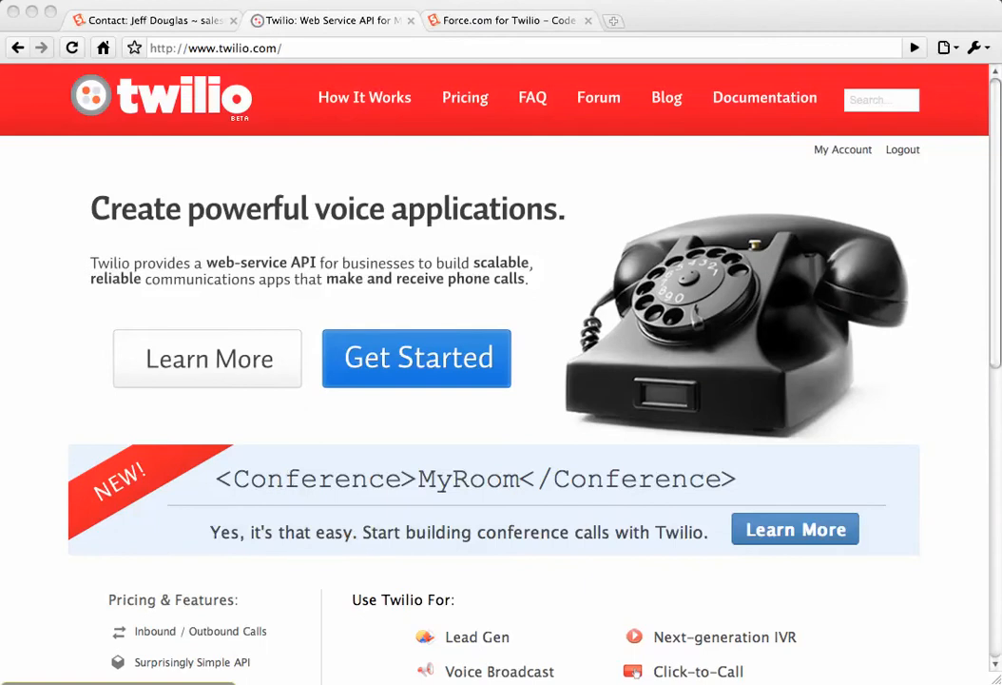
mouse_move(85, 391)
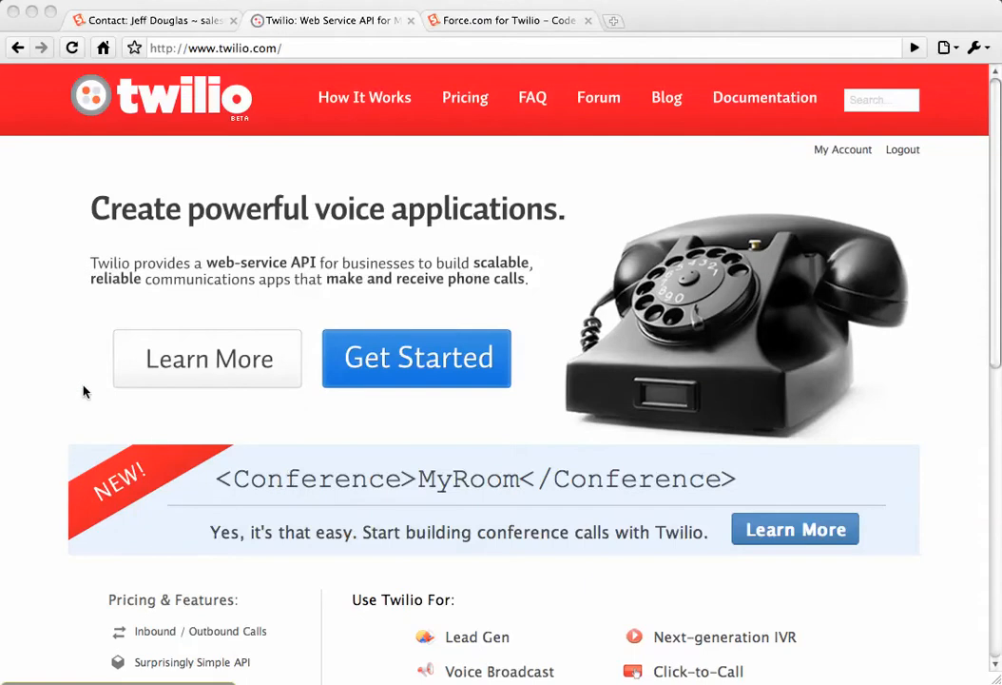
mouse_move(995, 261)
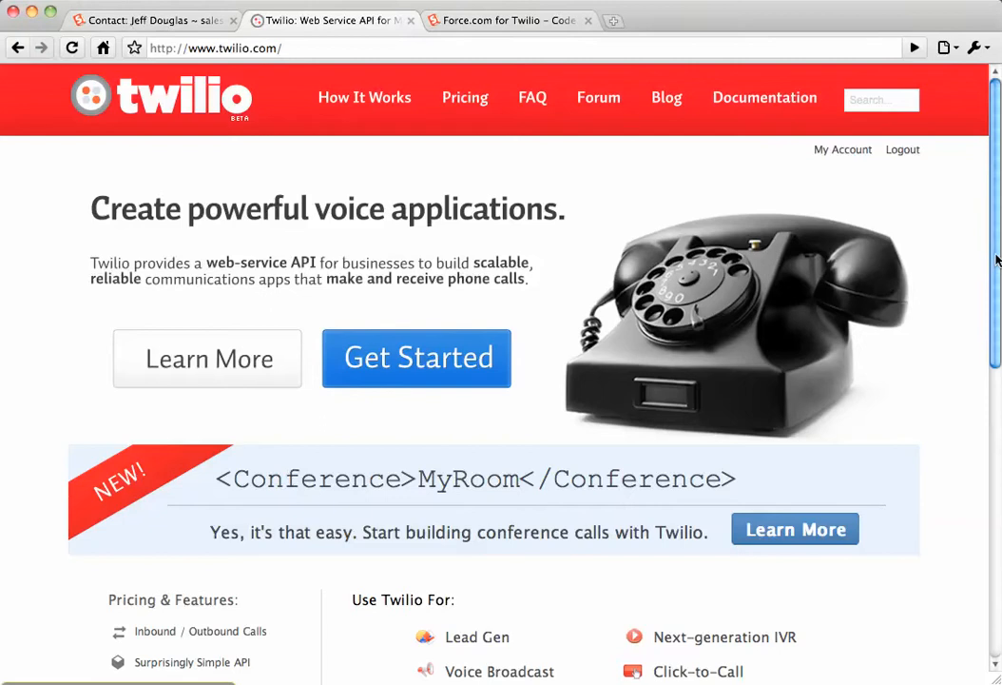
Bring up the Force.com for Twilio project page on Code Share with its owner and description.
scroll(down, 3)
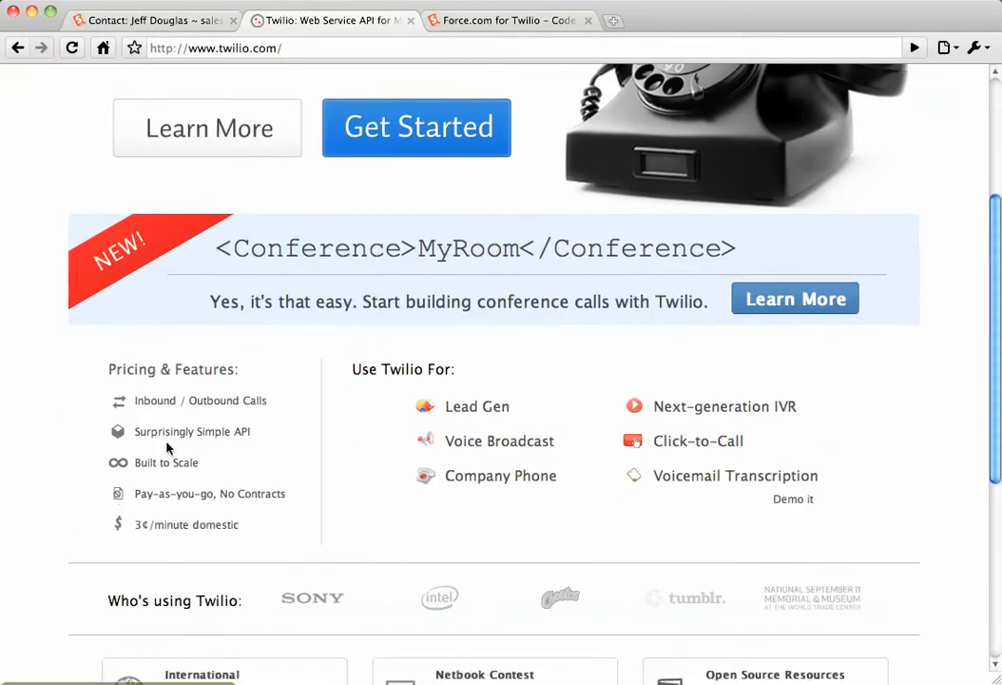
mouse_move(962, 388)
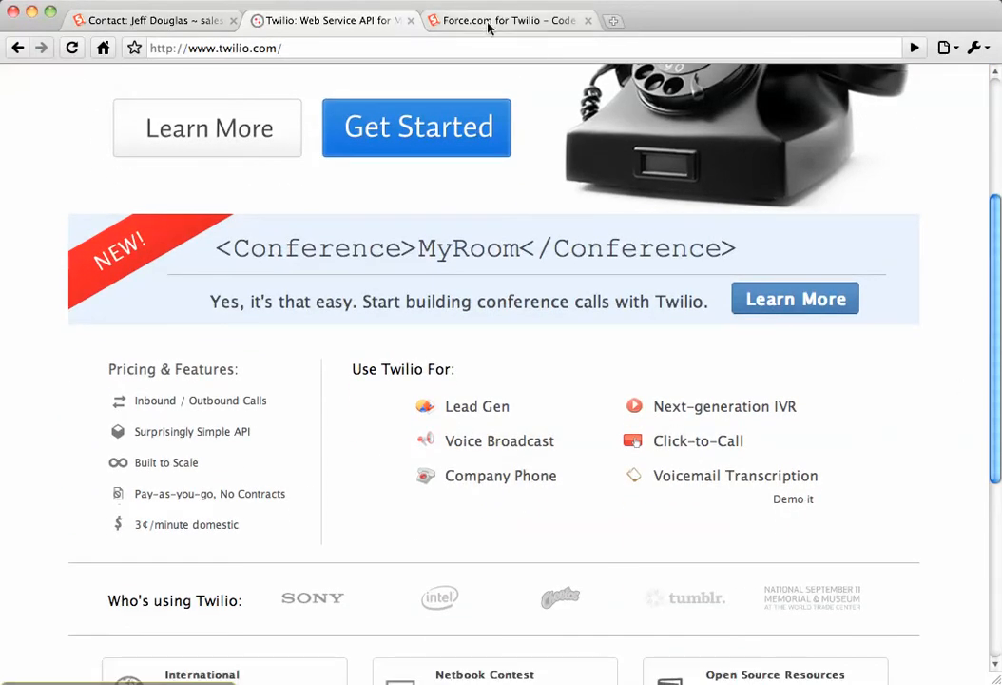
click(509, 20)
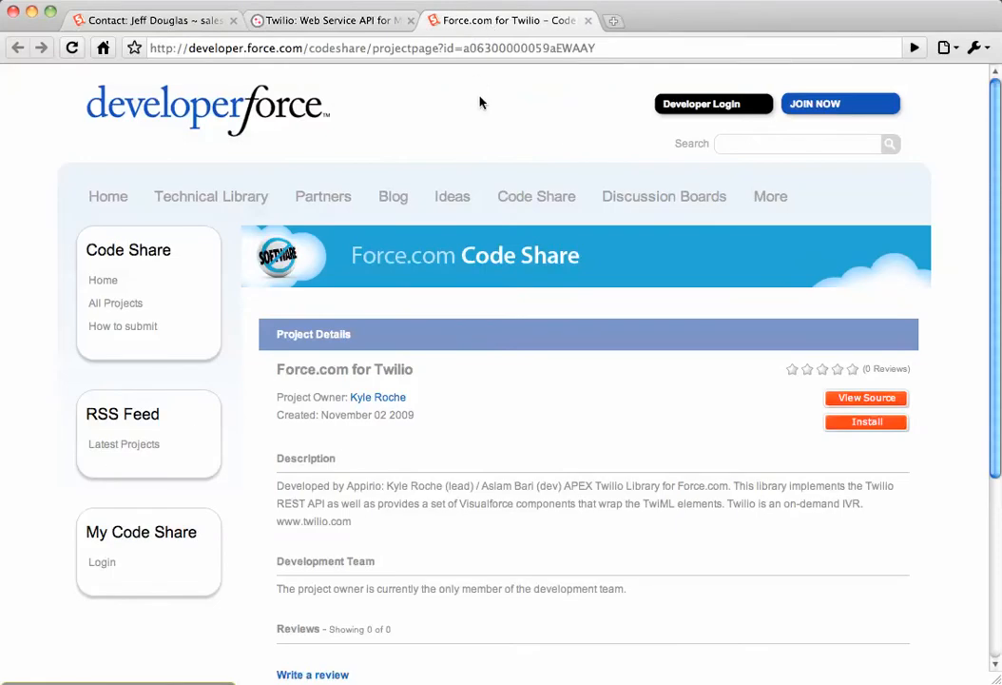
mouse_move(453, 461)
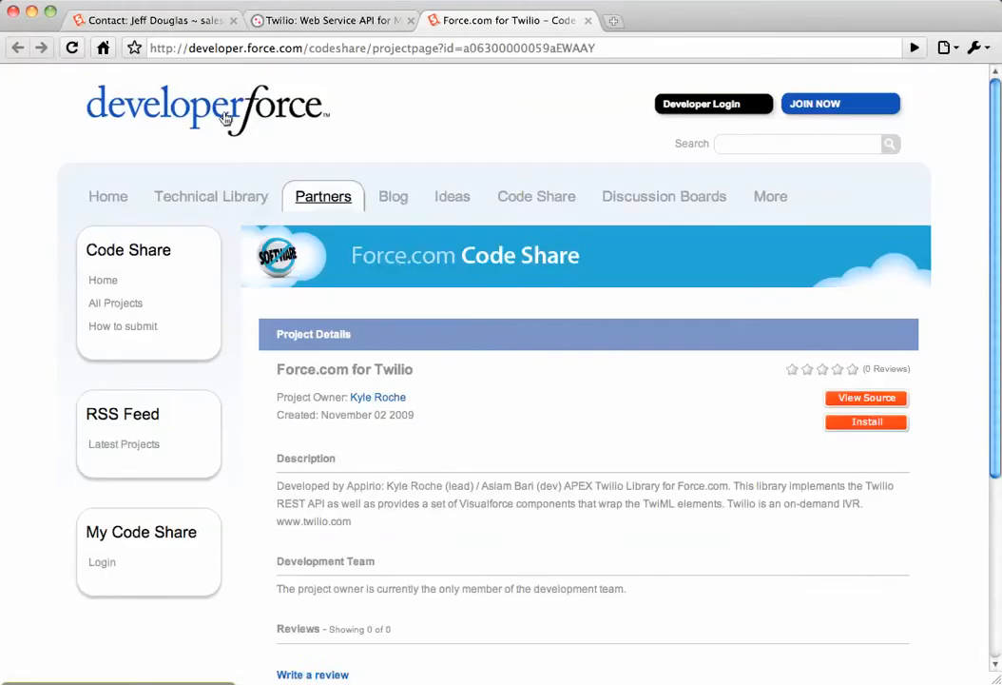
click(152, 20)
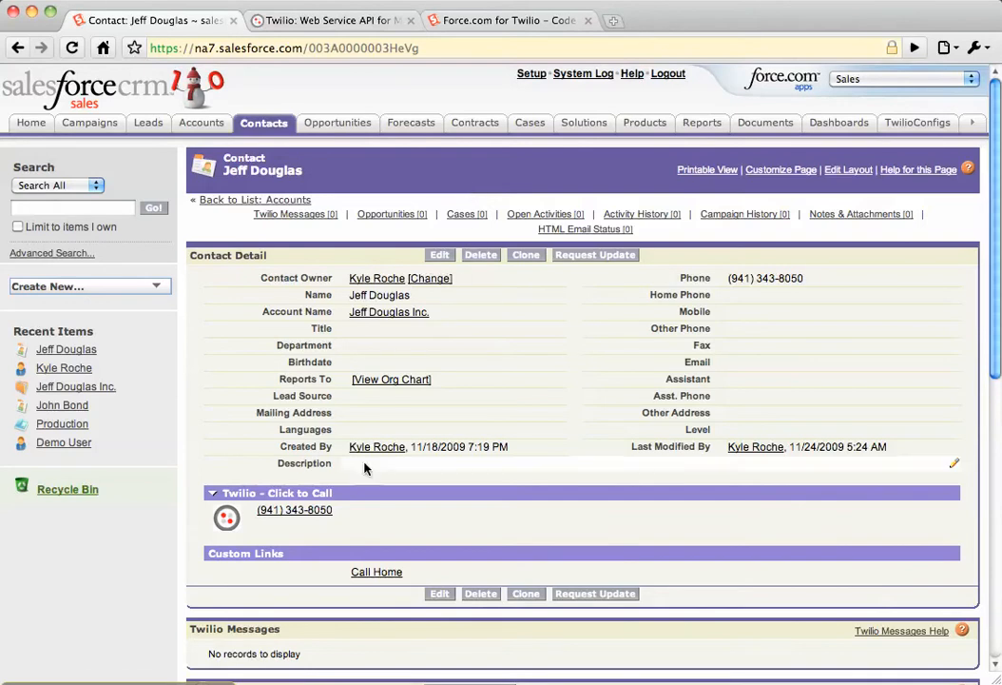
mouse_move(294, 510)
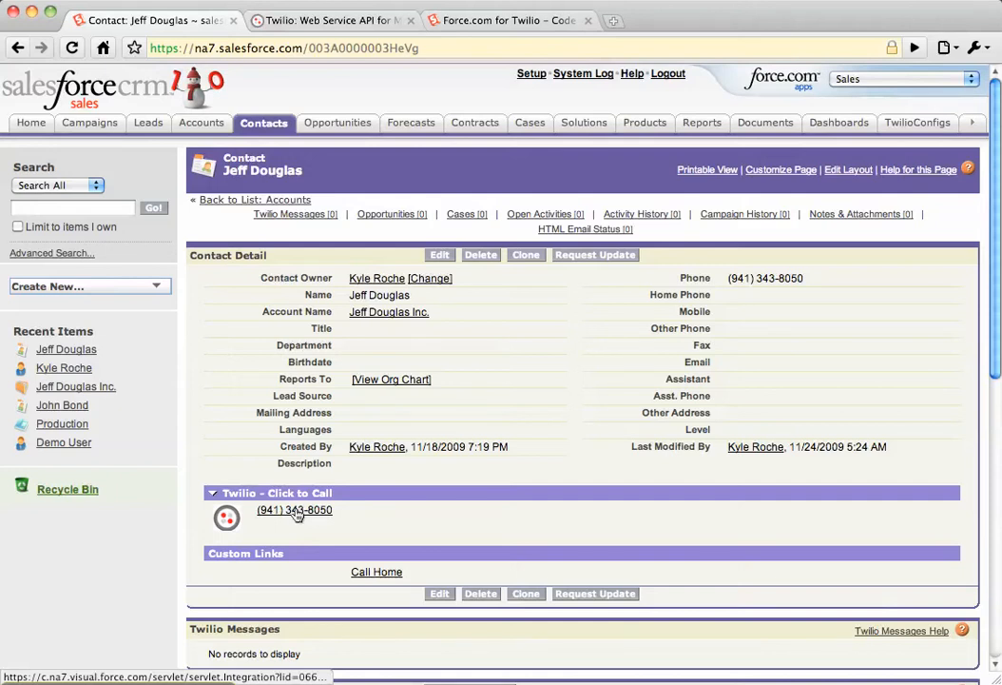
click(294, 509)
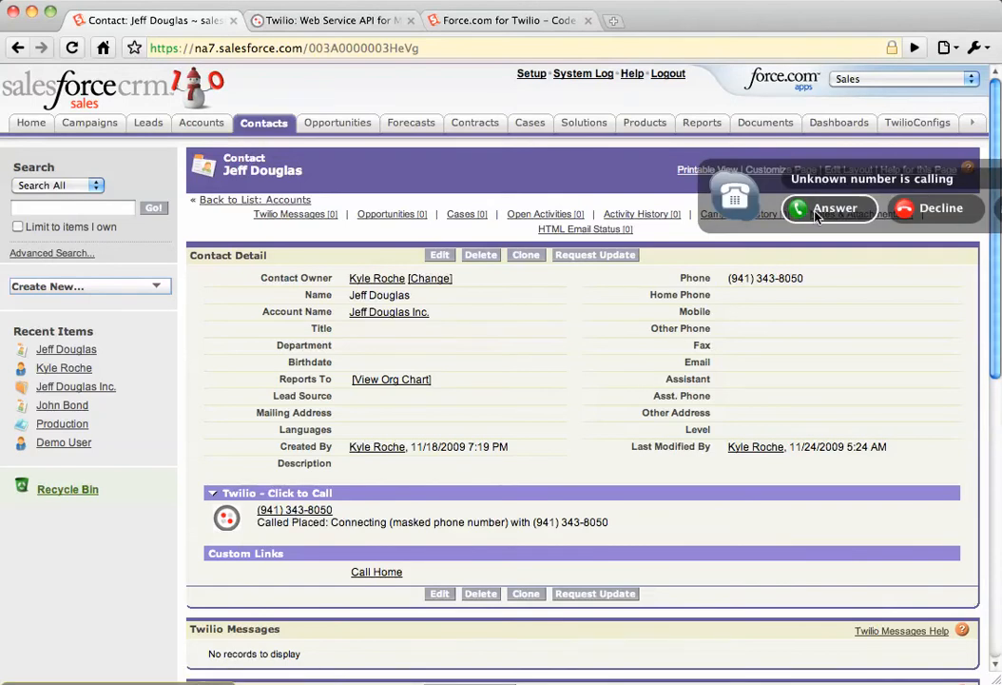
Answer the incoming Skype call, let it run briefly, then hang up.
click(828, 207)
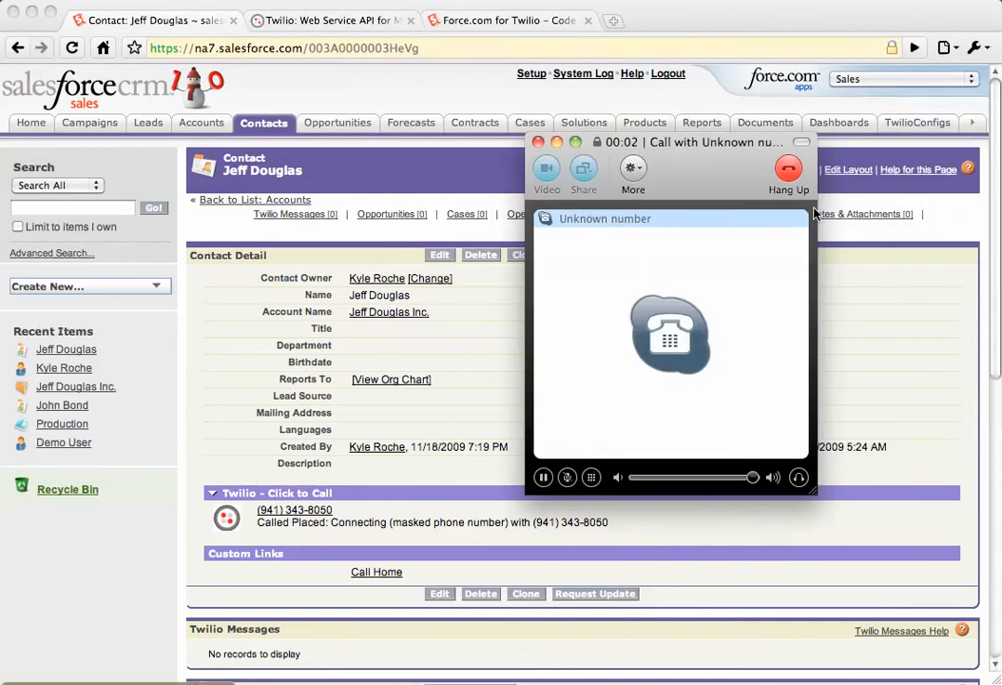
mouse_move(731, 200)
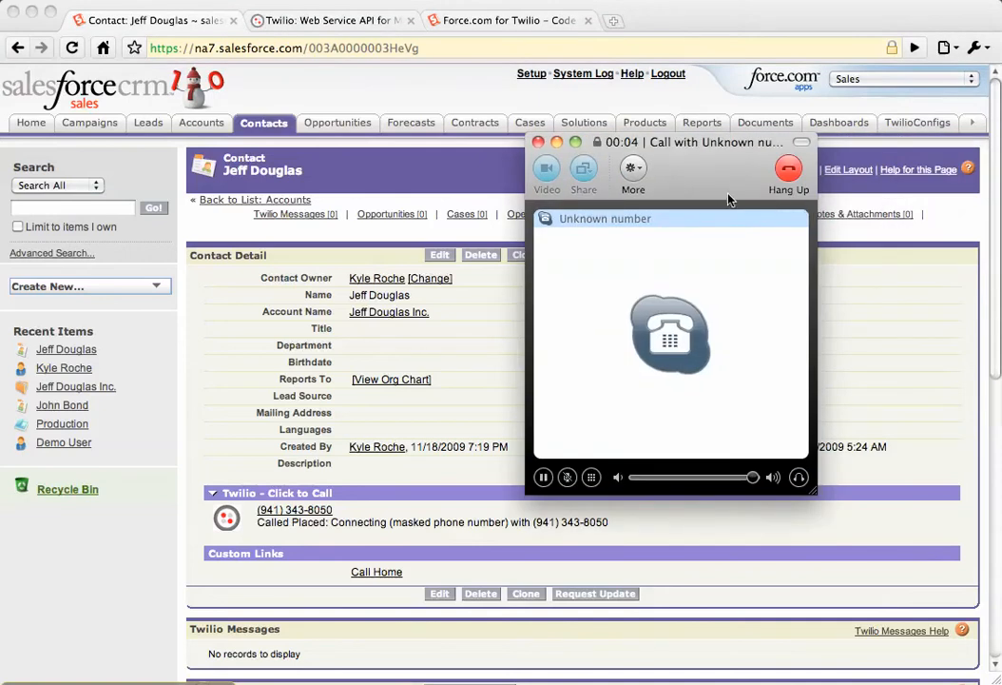
click(789, 169)
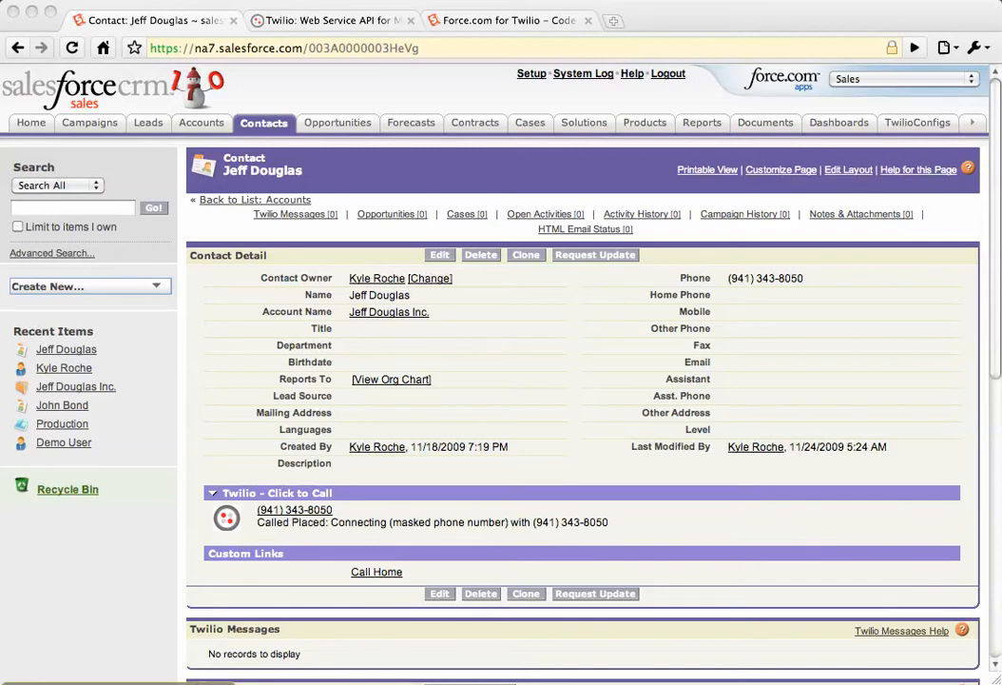
mouse_move(140, 579)
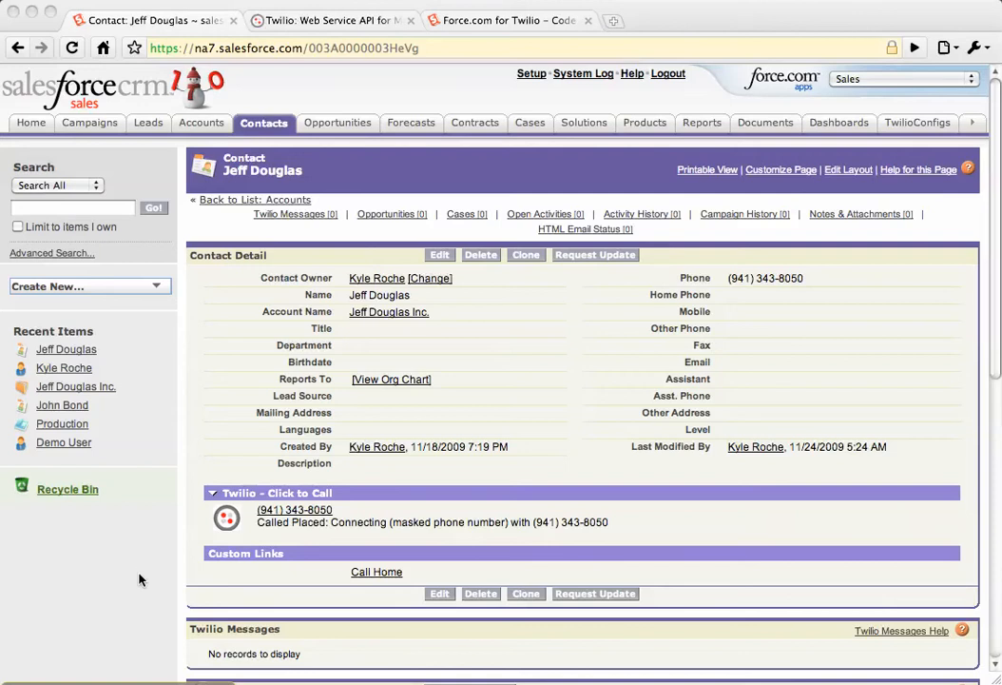
Reveal the Twilio Messages related list now holding recorded message M-0010.
scroll(down, 3)
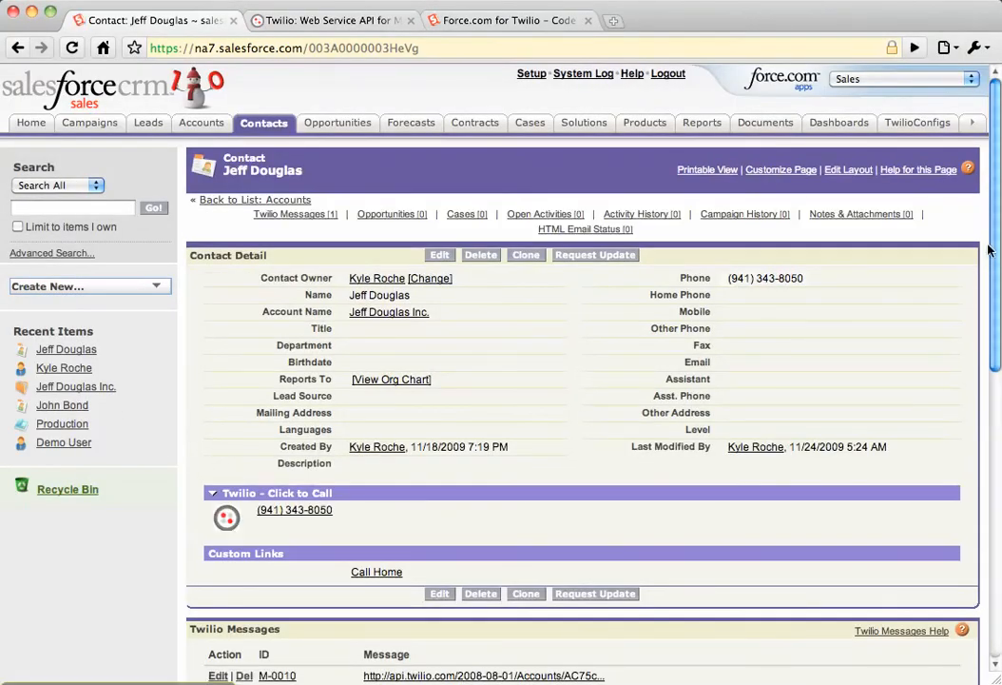
Follow the api.twilio.com recording link of message M-0010 into a new tab.
scroll(down, 3)
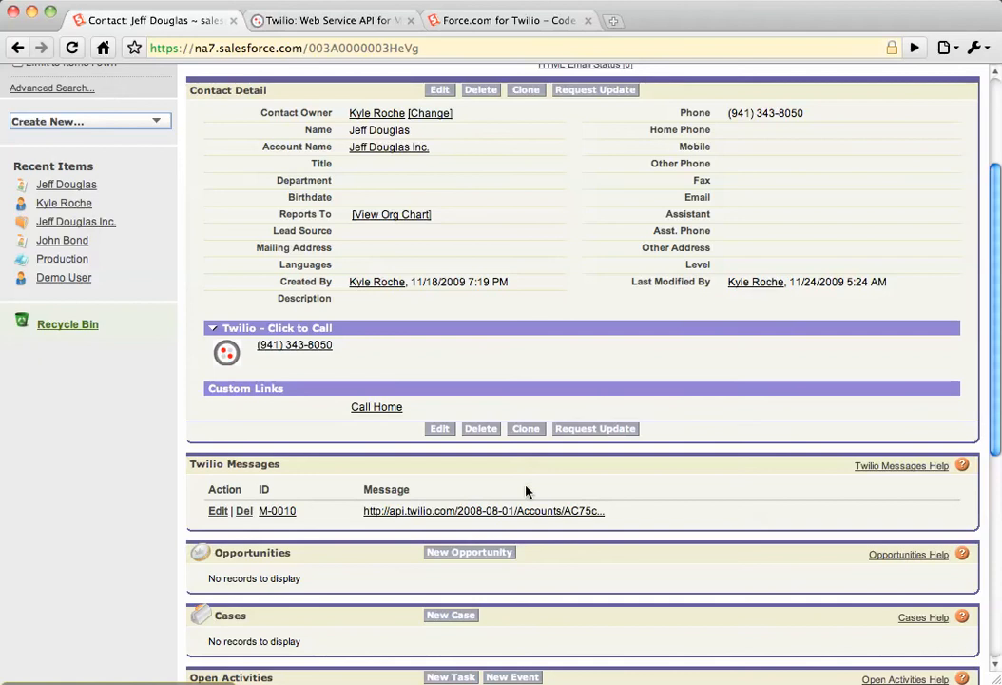
click(483, 511)
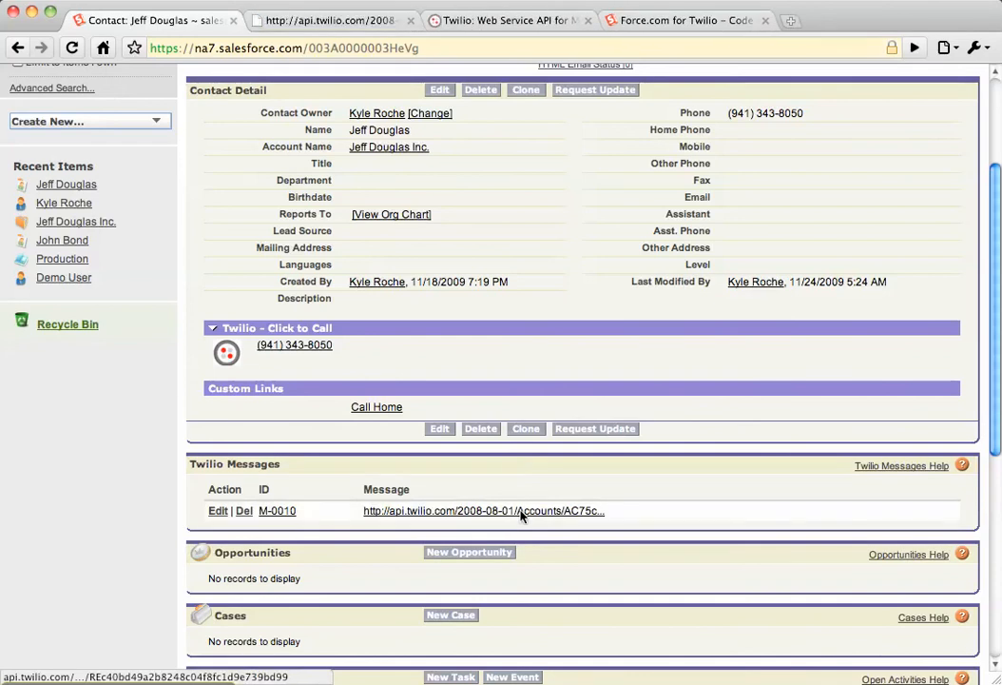
click(482, 511)
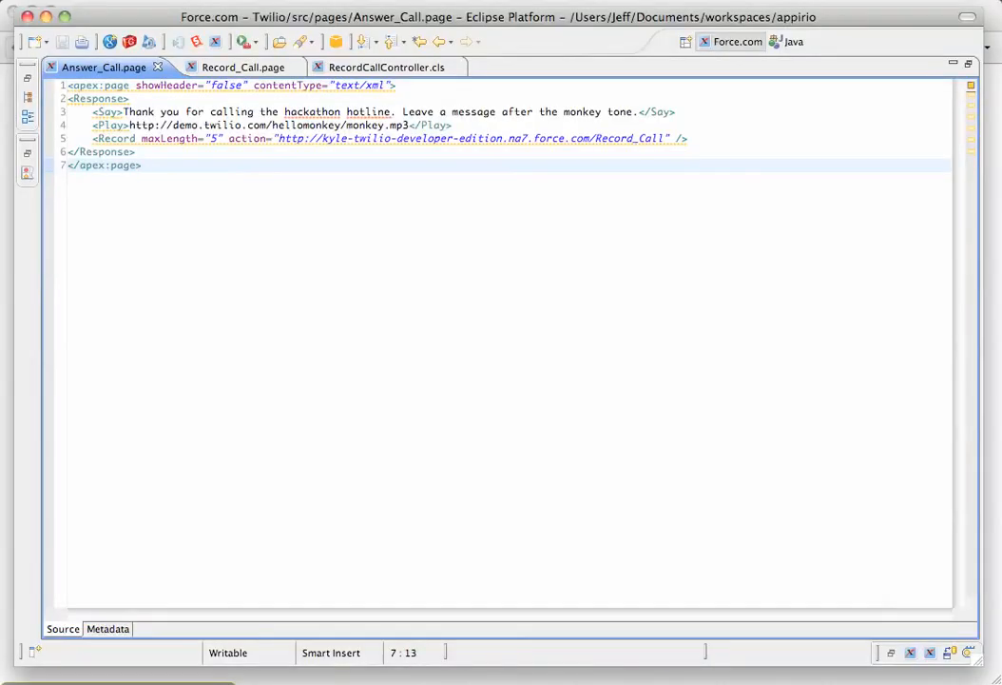
Review the Answer_Call page source, then move to the Record_Call page that replays the recording.
click(140, 164)
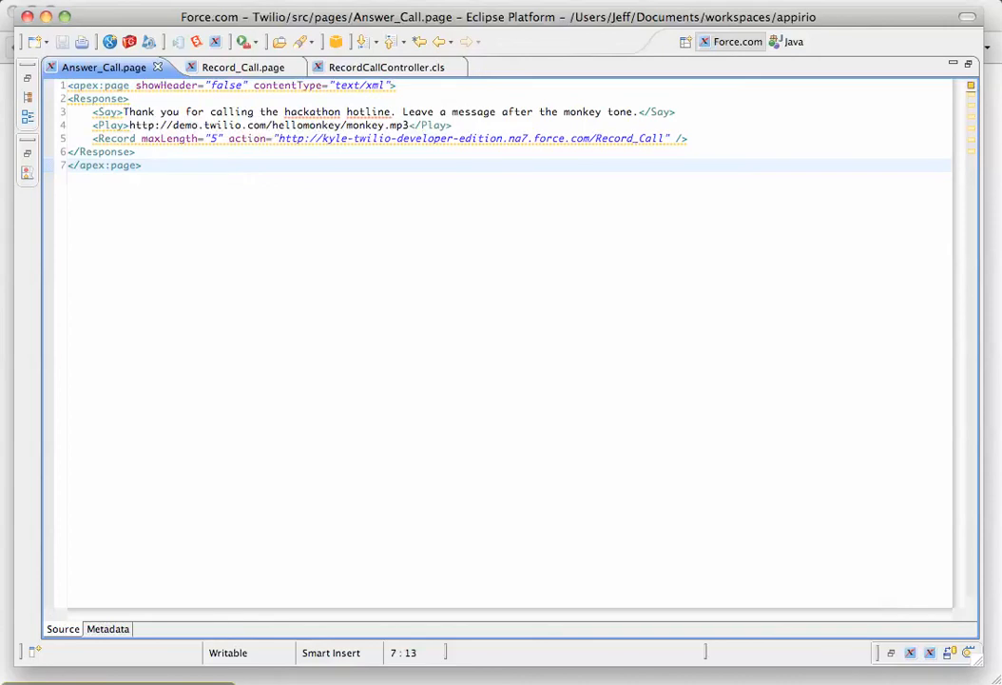
key(cmd+a)
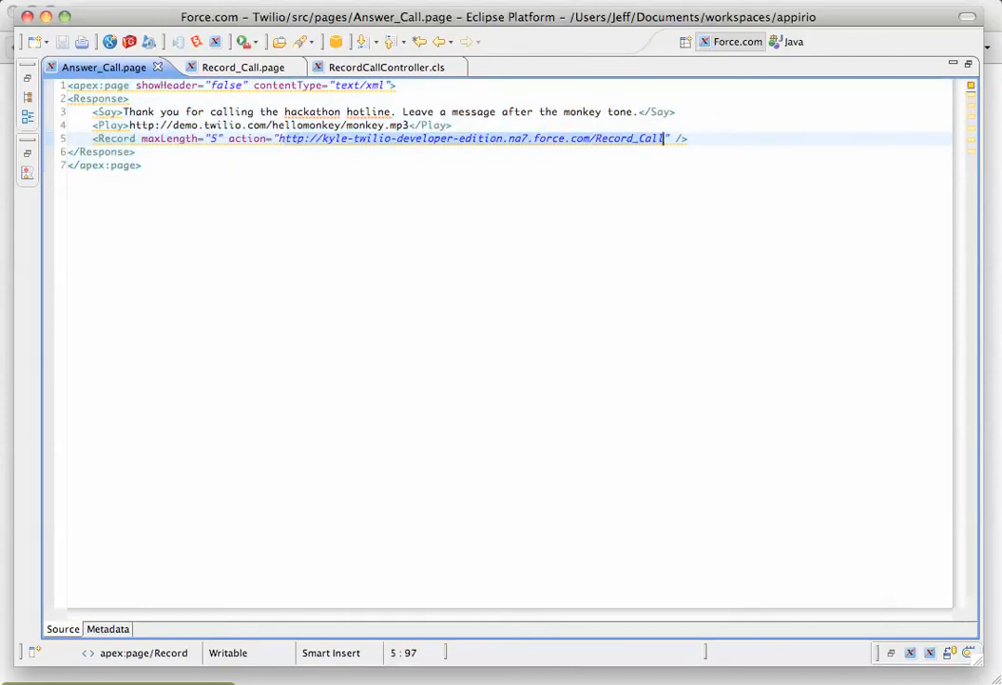
click(231, 67)
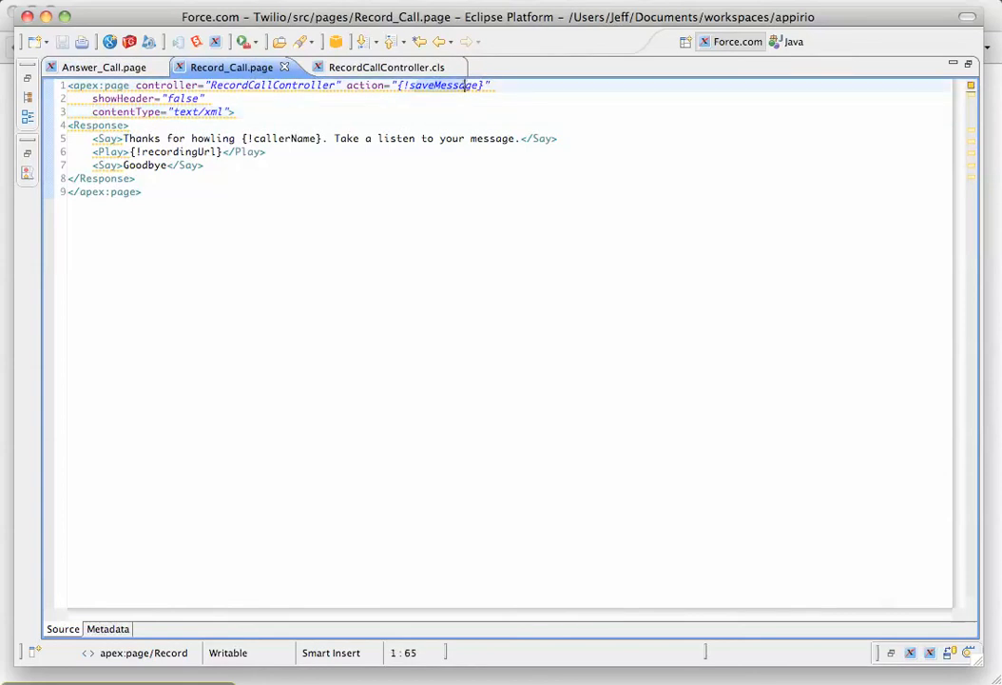
Walk through RecordCallController's Caller contact lookup and saveMessage method.
click(375, 67)
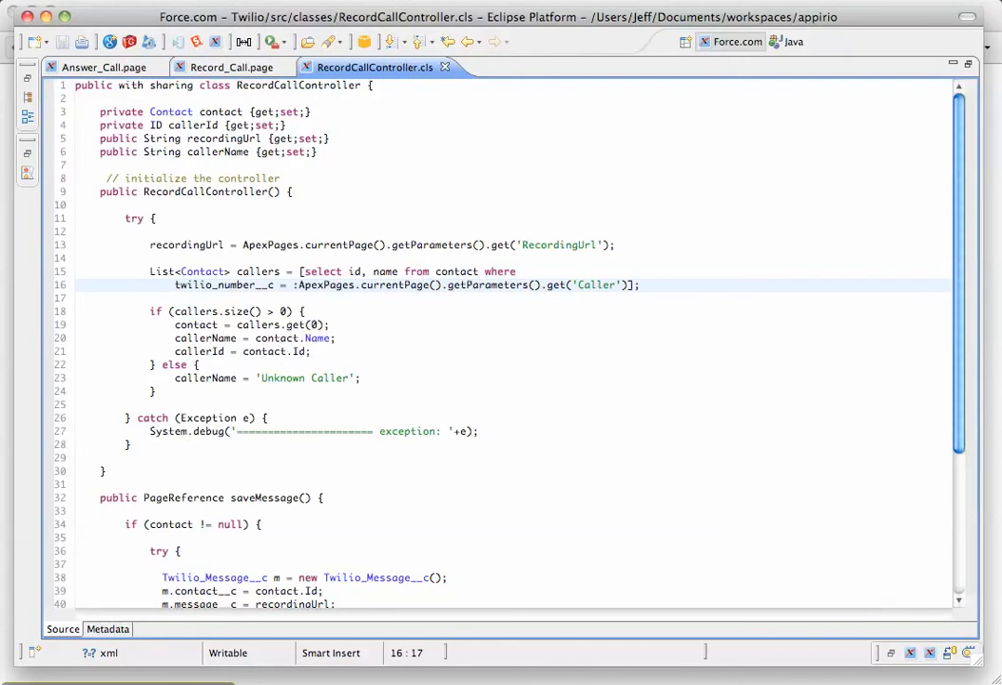
scroll(down, 3)
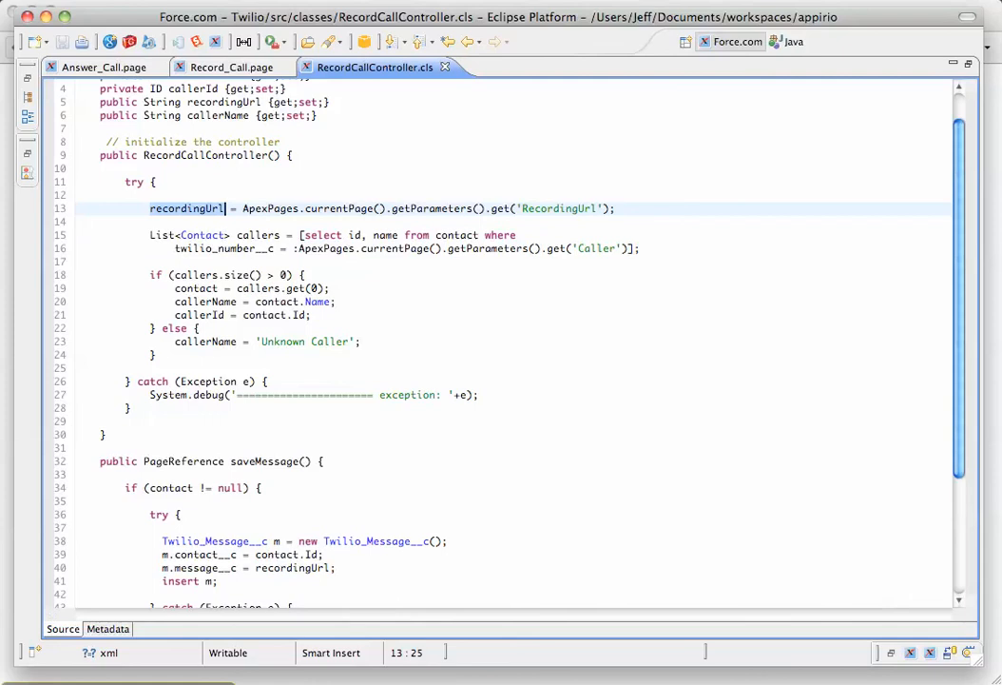
click(630, 248)
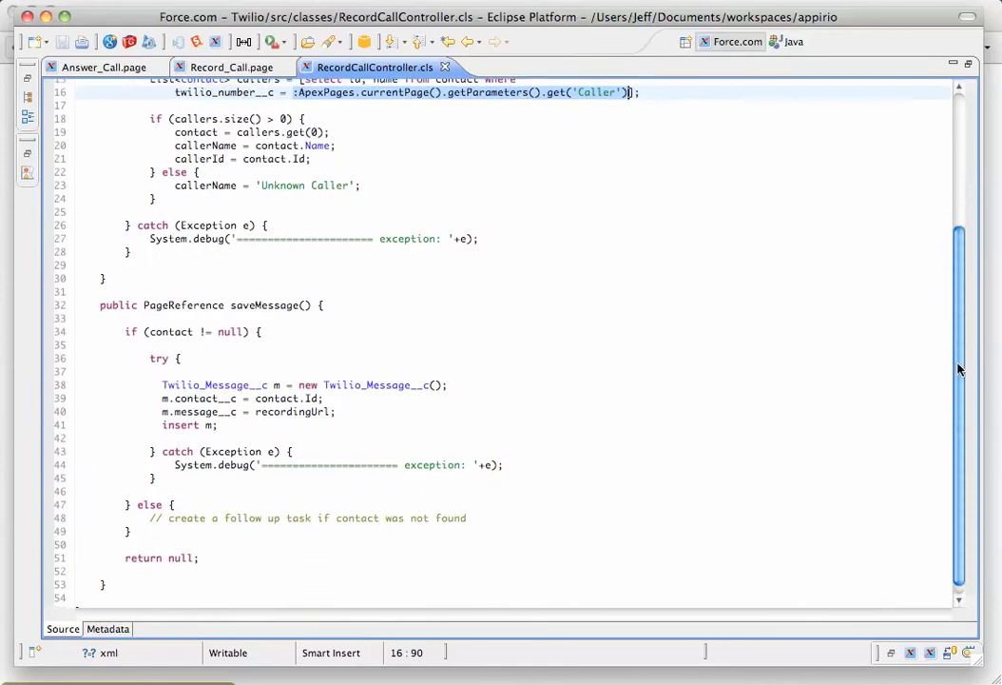
scroll(down, 3)
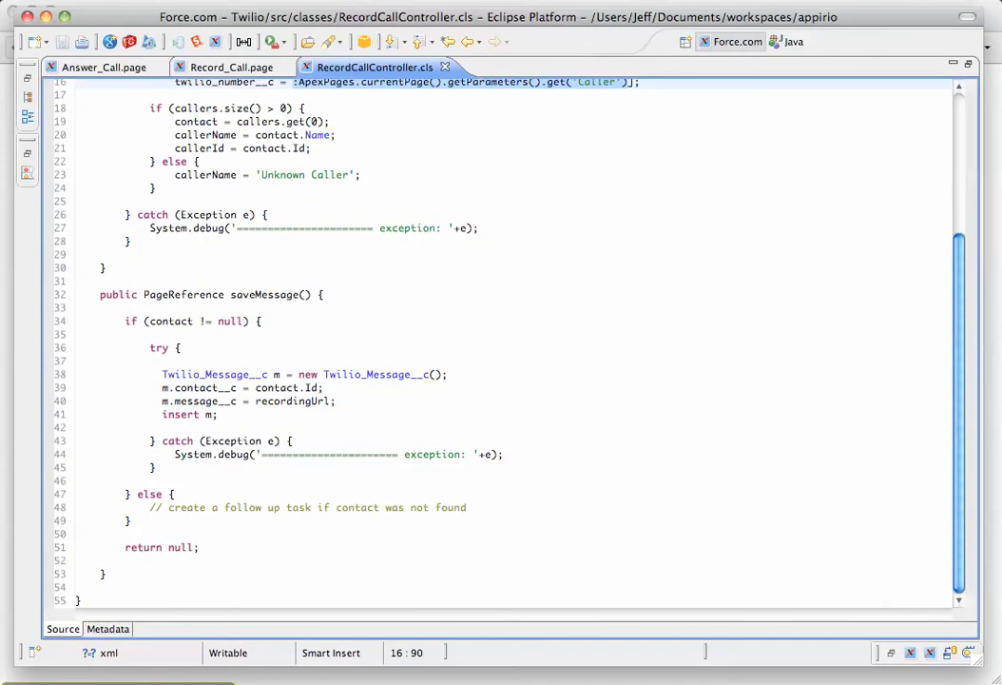